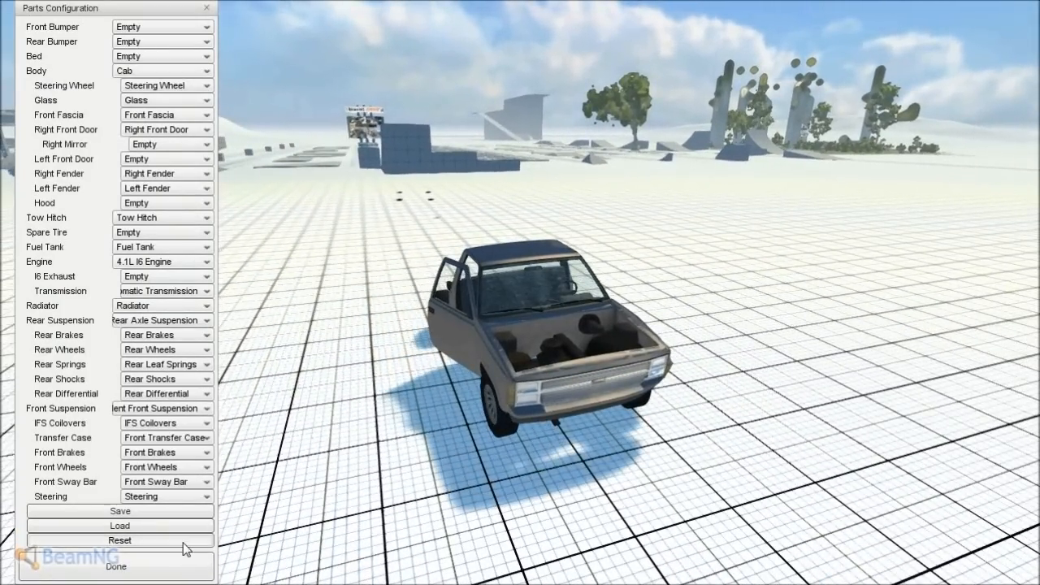
# - Restore the Cab body on the pickup, bringing back steering wheel, glass, doors, mirrors, fenders and hood
pyautogui.click(117, 566)
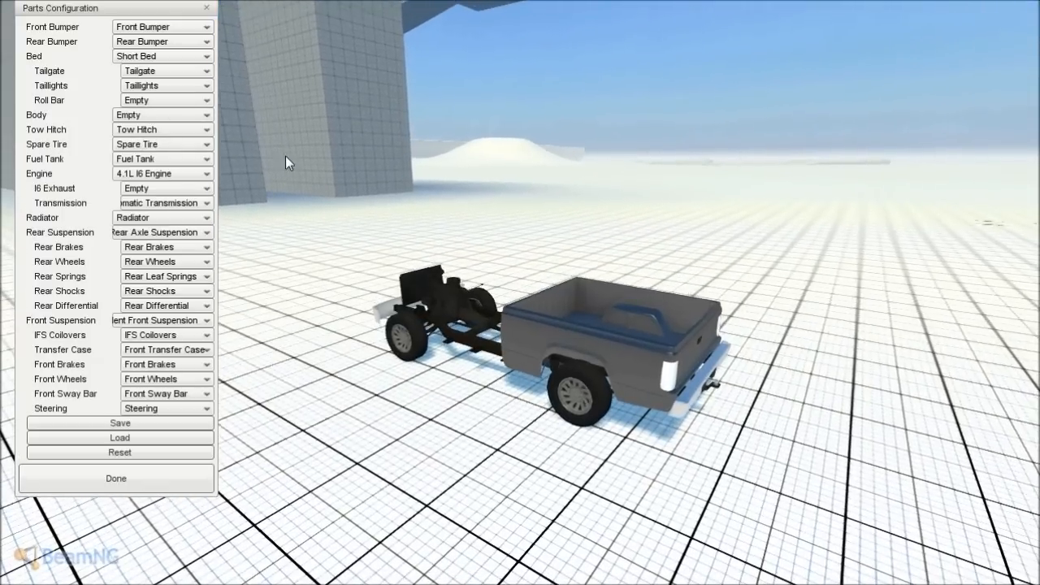
pyautogui.click(116, 478)
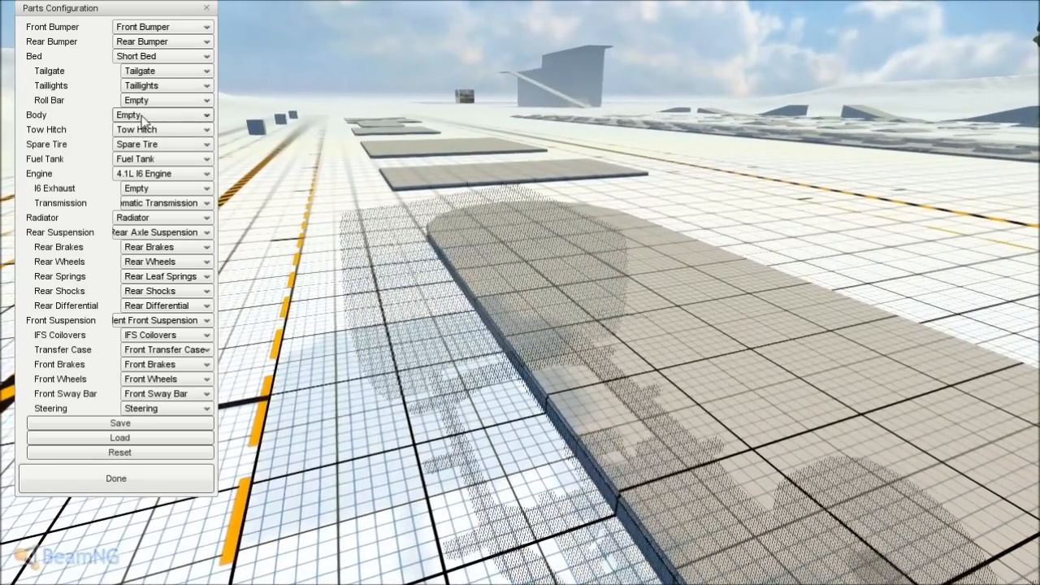
pyautogui.click(163, 114)
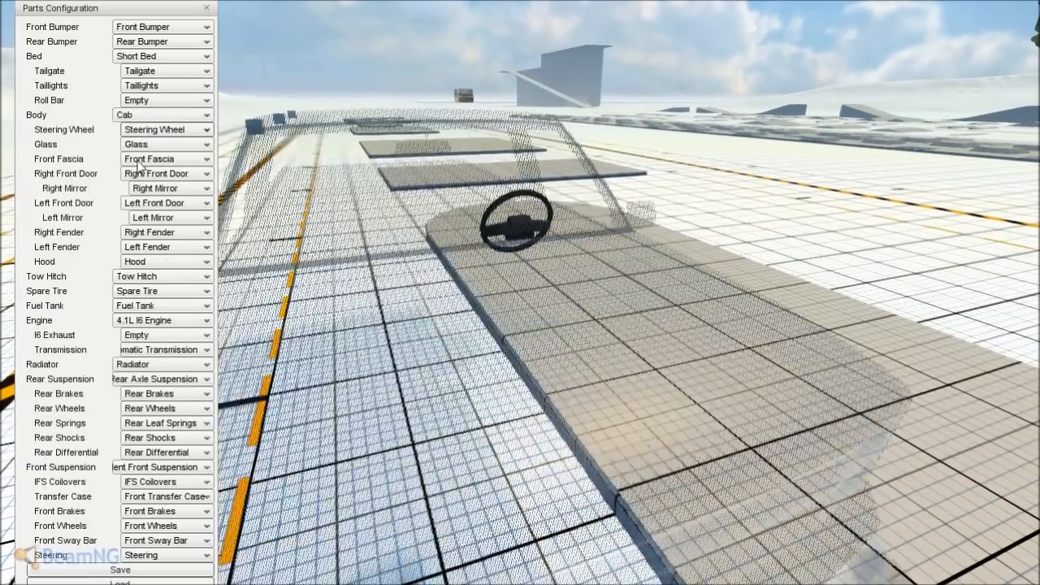